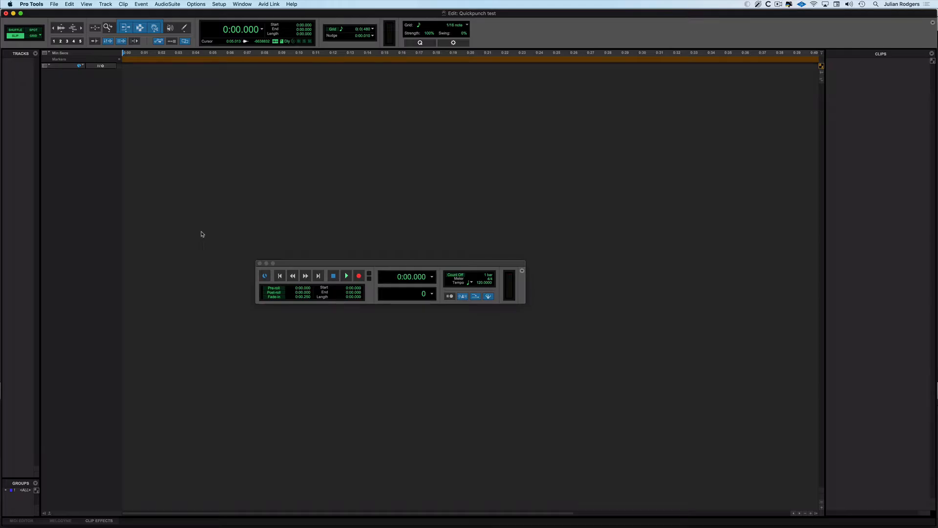
Step: Create a mono audio track Audio 1 and record-enable it
{"action": "left_click", "coordinate": [106, 4]}
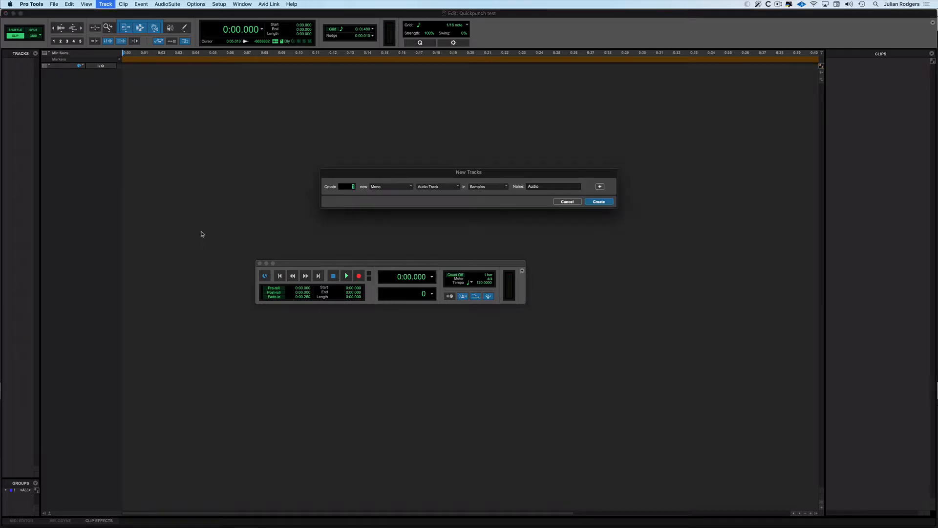
{"action": "left_click", "coordinate": [598, 201]}
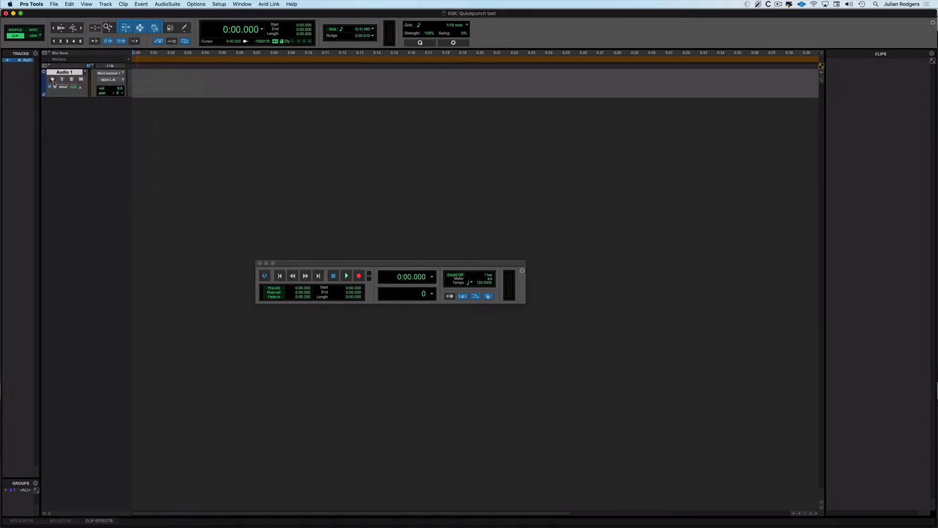
{"action": "left_click", "coordinate": [53, 79]}
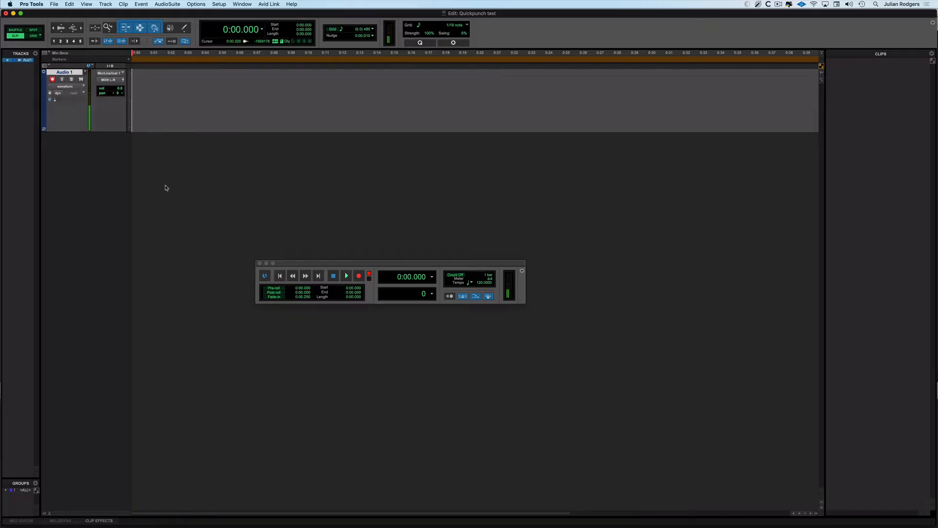
Step: Name the track Speech and start recording onto it from the transport
{"action": "double_click", "coordinate": [64, 72]}
{"action": "type", "text": "Speec"}
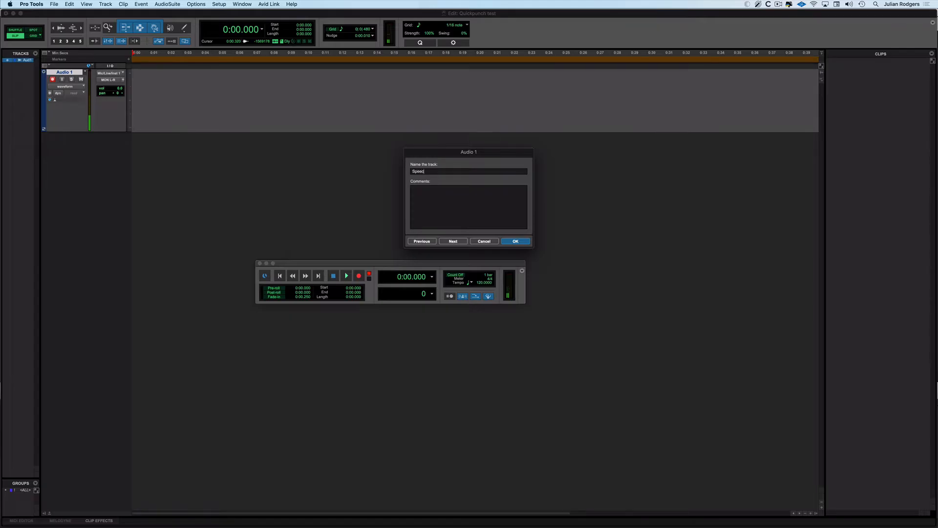
{"action": "left_click", "coordinate": [514, 241]}
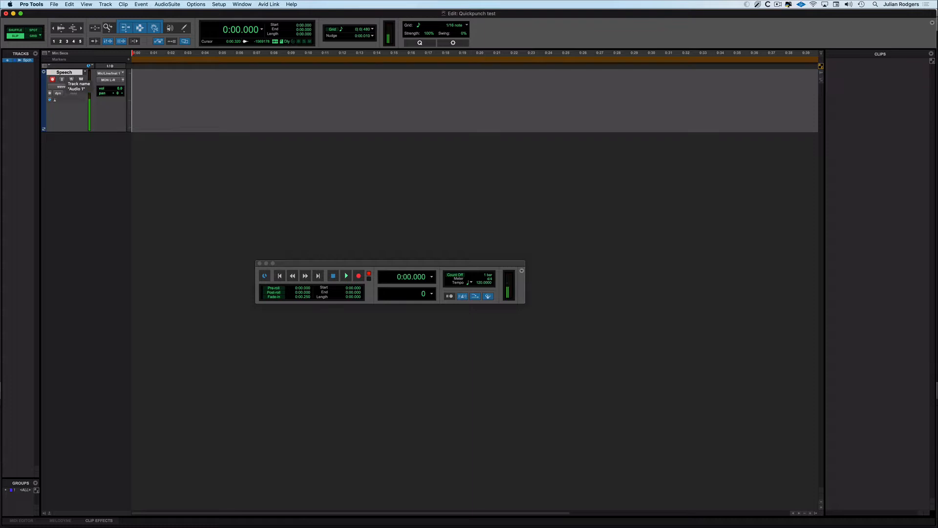
{"action": "left_click", "coordinate": [346, 275]}
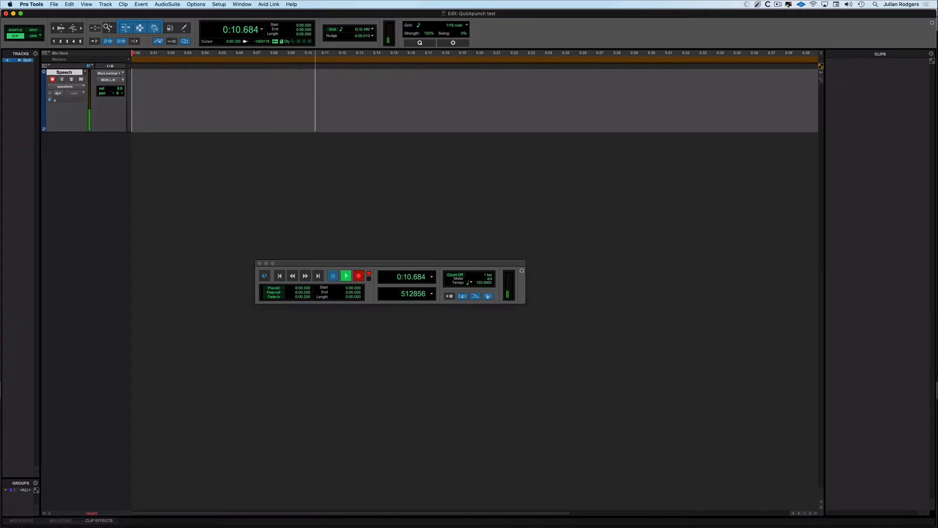
Step: Stop the transport so the Speech_01 take lands on the Speech track
{"action": "left_click", "coordinate": [333, 275]}
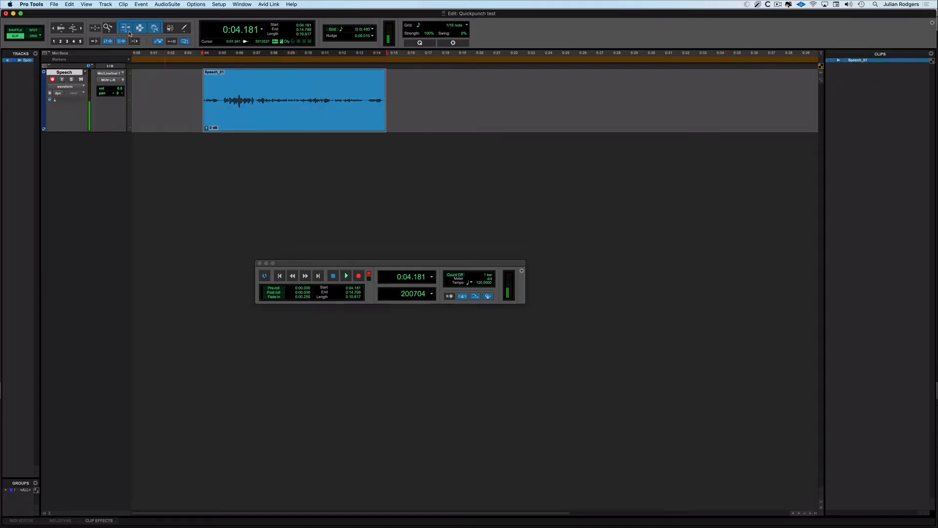
Step: Trim the Speech_01 clip's edge, then restore it full-length at the session start
{"action": "left_click", "coordinate": [293, 100]}
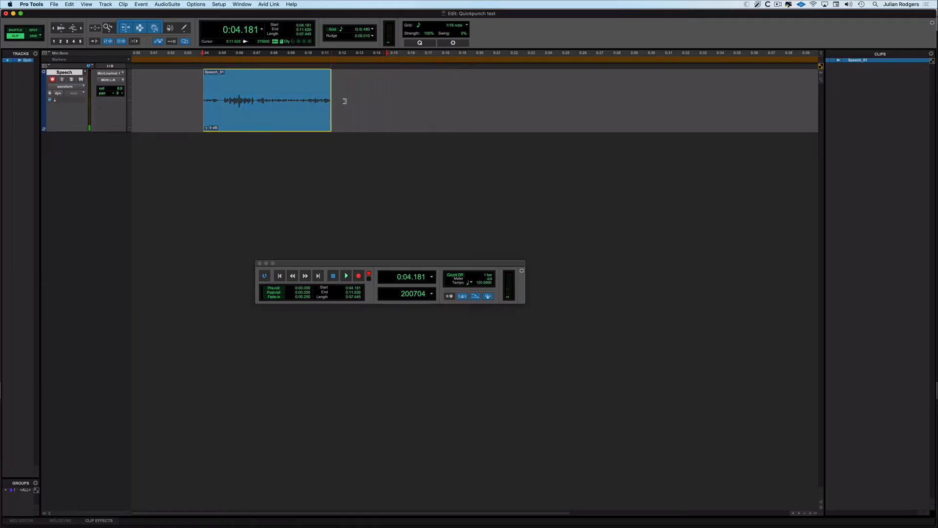
{"action": "left_click_drag", "start_coordinate": [330, 100], "coordinate": [385, 99]}
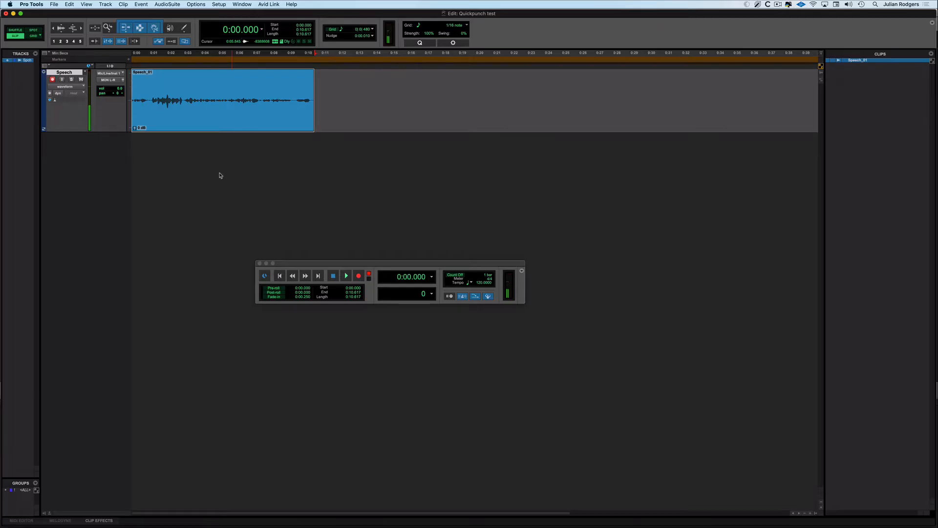
Step: Rename the Speech track to Claps
{"action": "double_click", "coordinate": [64, 72]}
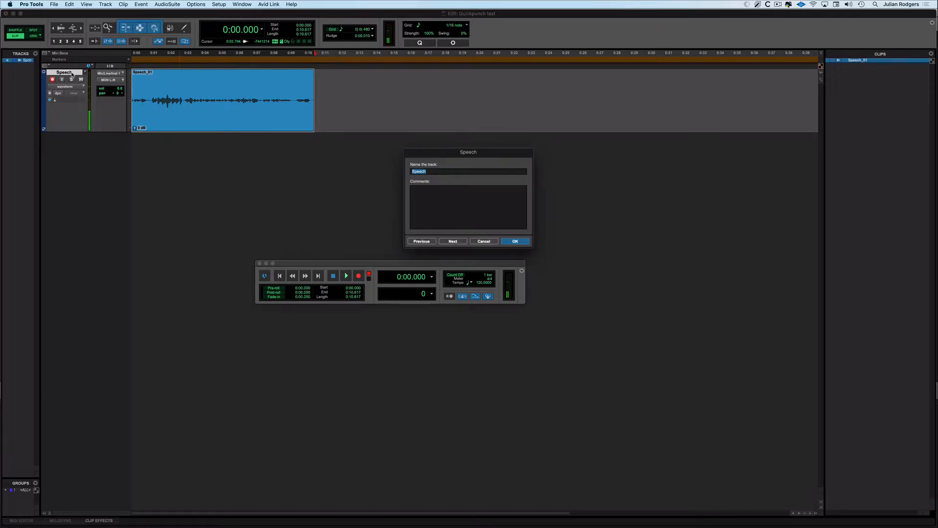
{"action": "type", "text": "Claps"}
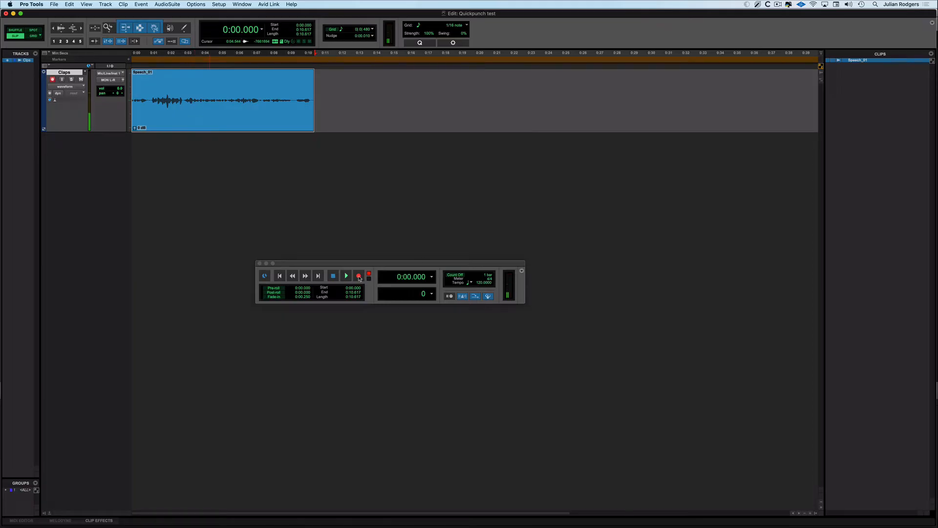
Step: Set the transport record mode to QuickPunch
{"action": "left_click", "coordinate": [359, 275]}
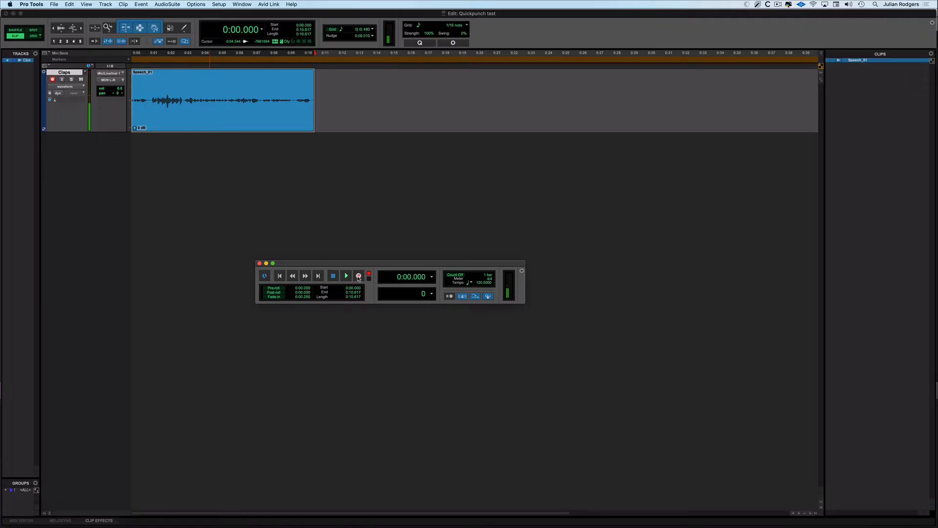
{"action": "mouse_move", "coordinate": [359, 276]}
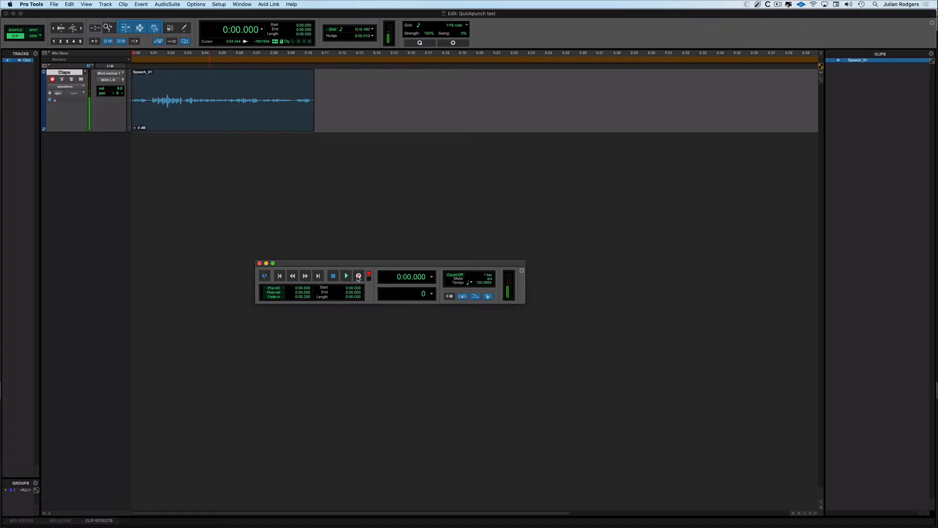
Step: Play the speech, punch in and out to record Claps_01-01 inside Speech_01
{"action": "left_click", "coordinate": [346, 276]}
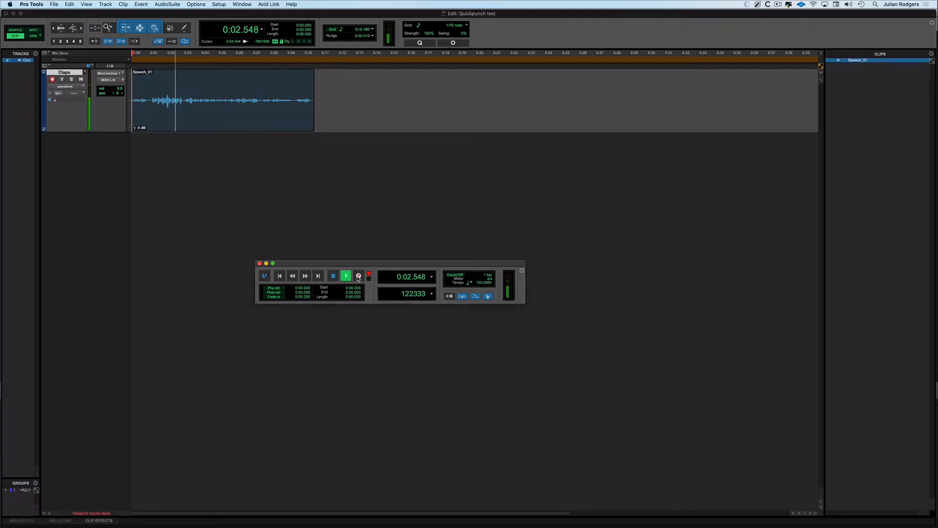
{"action": "left_click", "coordinate": [359, 275]}
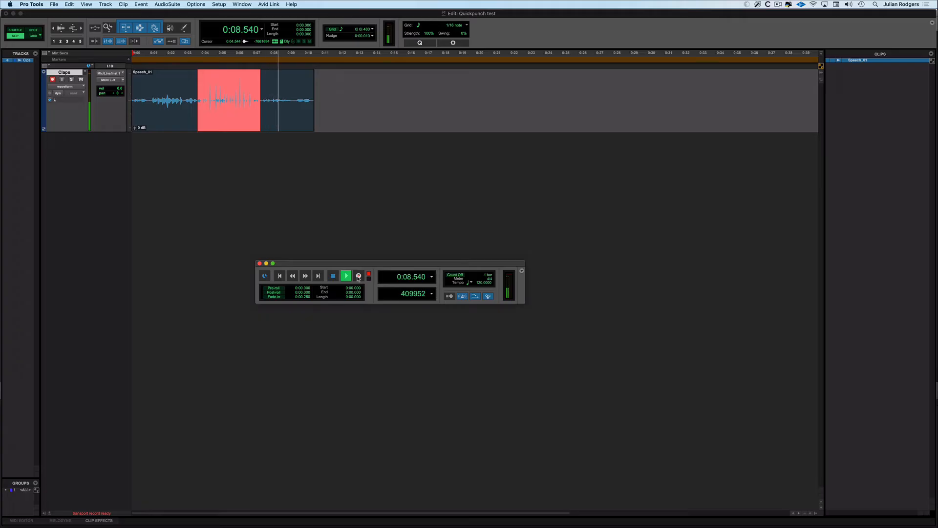
{"action": "left_click", "coordinate": [333, 275]}
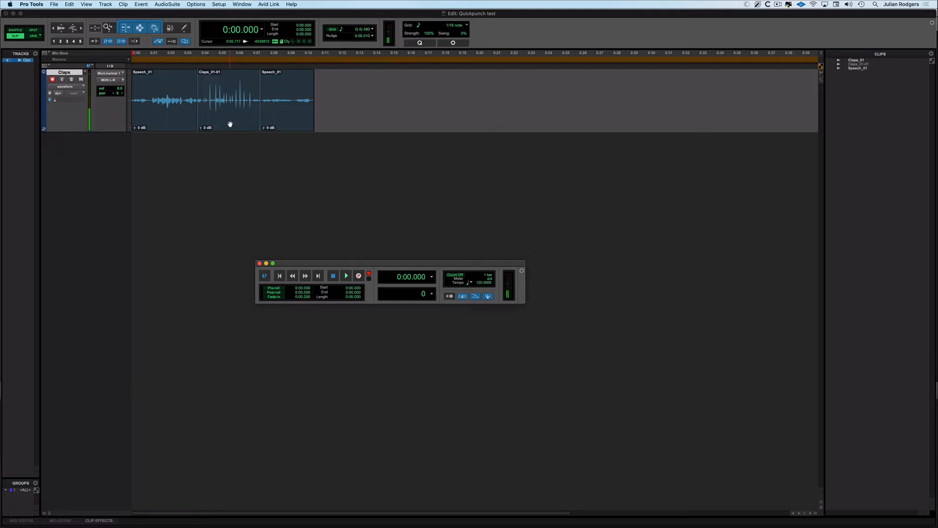
Step: Select the Claps_01-01 clip between the two Speech_01 sections
{"action": "left_click", "coordinate": [229, 100]}
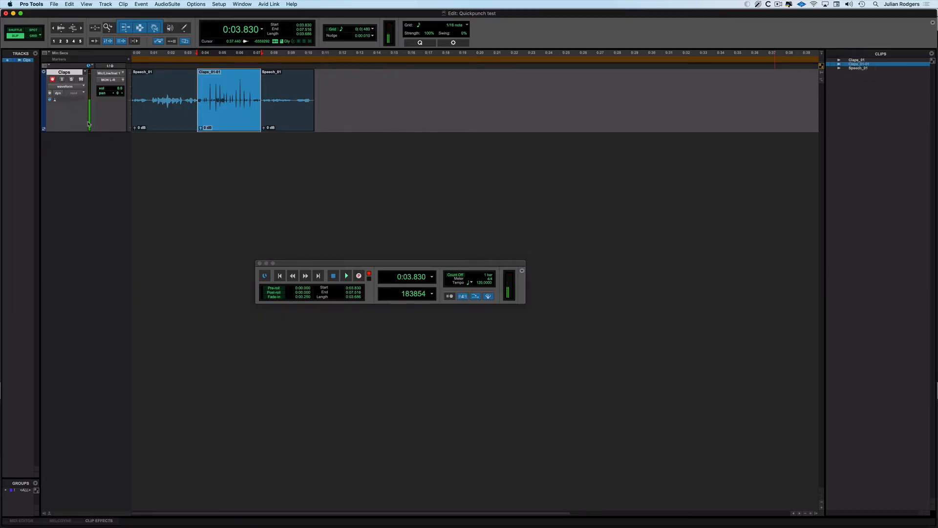
Step: Duplicate the Claps track twice, creating Claps.dup1 and Claps.dup2
{"action": "right_click", "coordinate": [64, 71]}
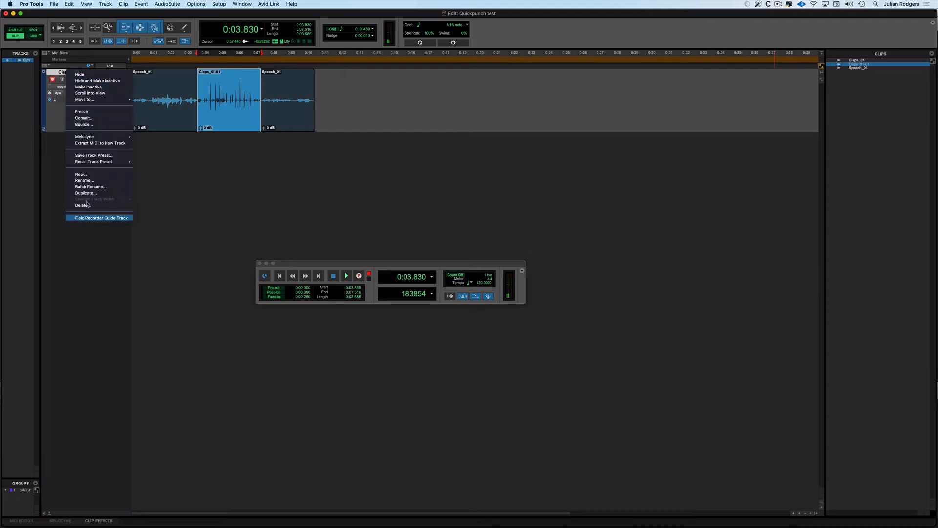
{"action": "left_click", "coordinate": [85, 192]}
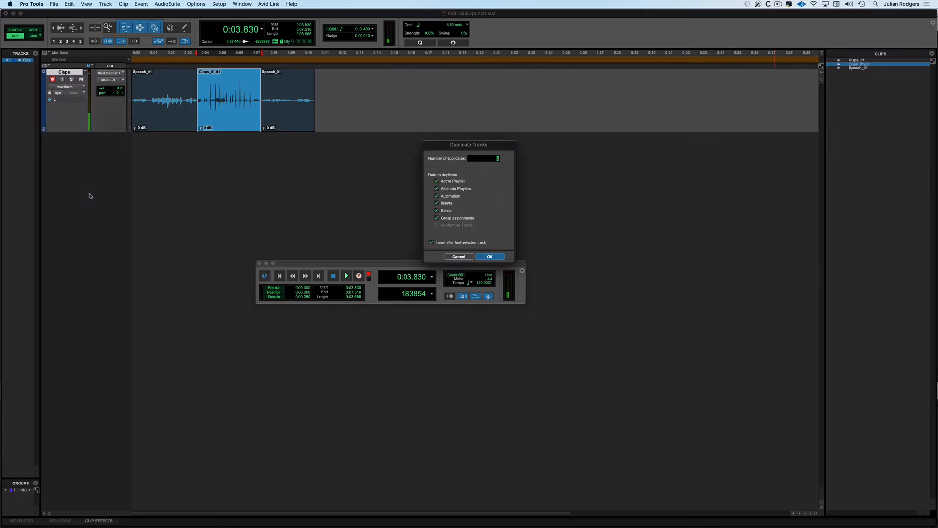
{"action": "left_click", "coordinate": [489, 256]}
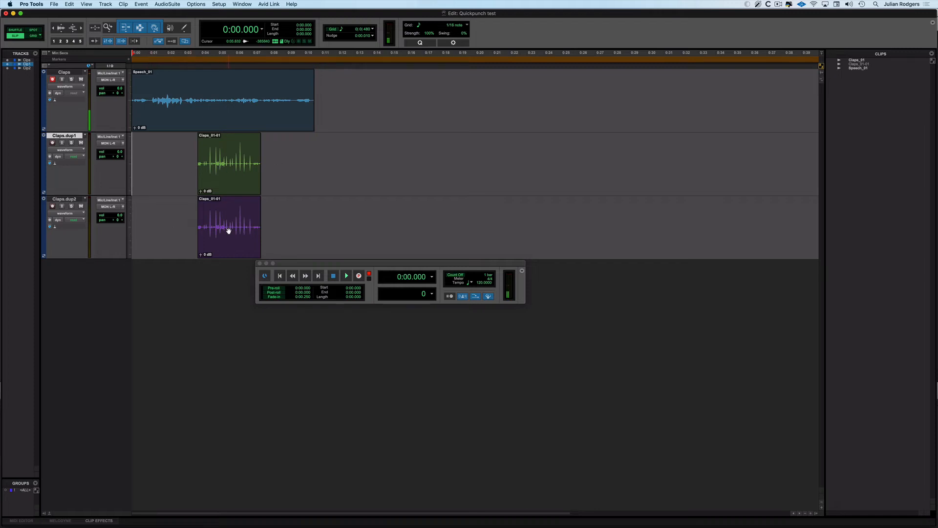
Step: Trim the Claps.dup1 clip's start back to the session start, yielding Claps_01-02
{"action": "left_click", "coordinate": [224, 99]}
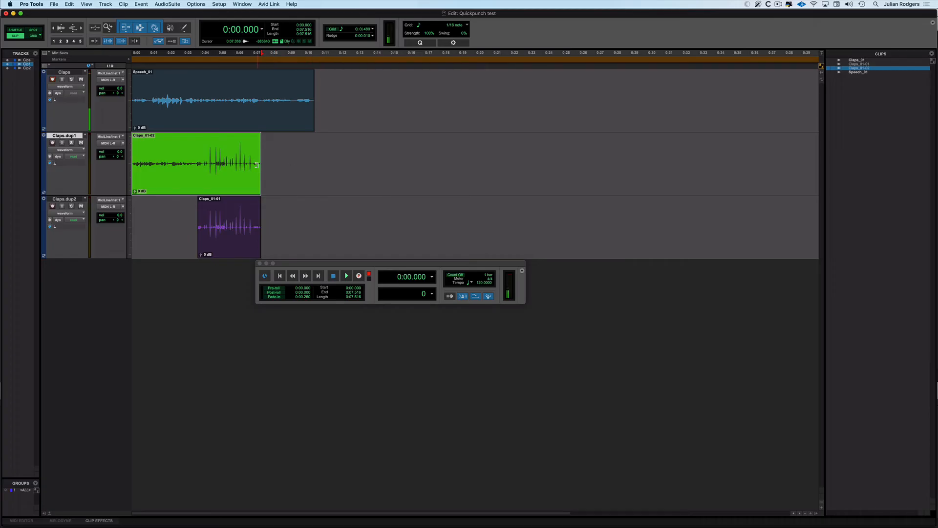
Step: Trim the Claps.dup1 clip's right edge out to the full Claps_01 take, about 9.6 seconds
{"action": "left_click_drag", "start_coordinate": [260, 164], "coordinate": [282, 163]}
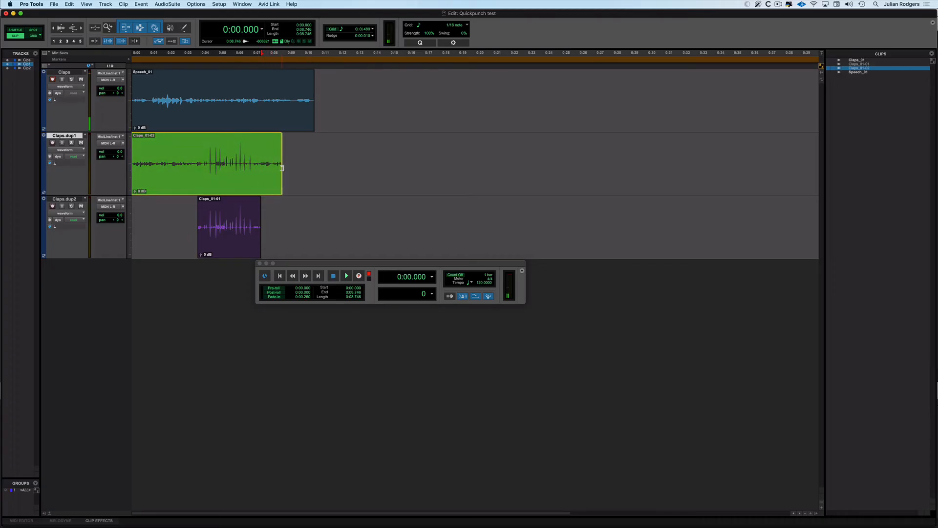
{"action": "left_click_drag", "start_coordinate": [282, 164], "coordinate": [296, 164]}
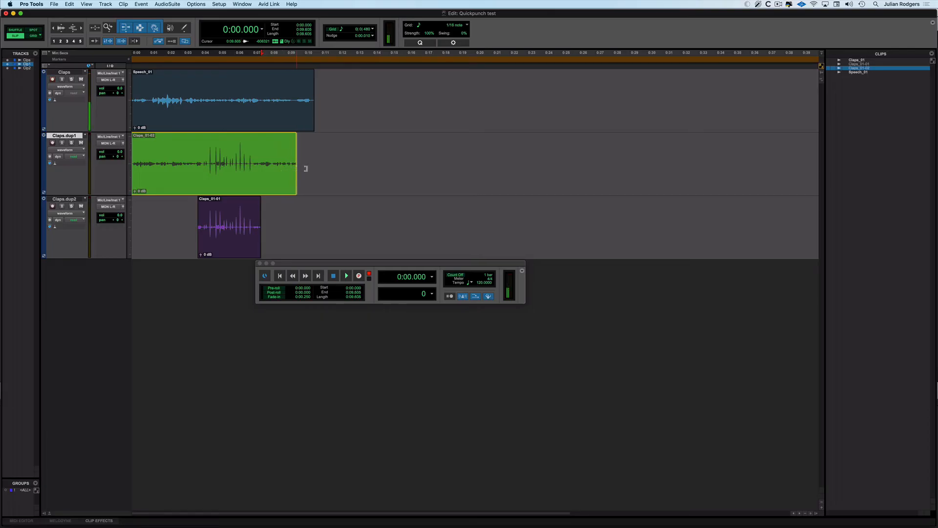
{"action": "left_click_drag", "start_coordinate": [296, 167], "coordinate": [275, 167]}
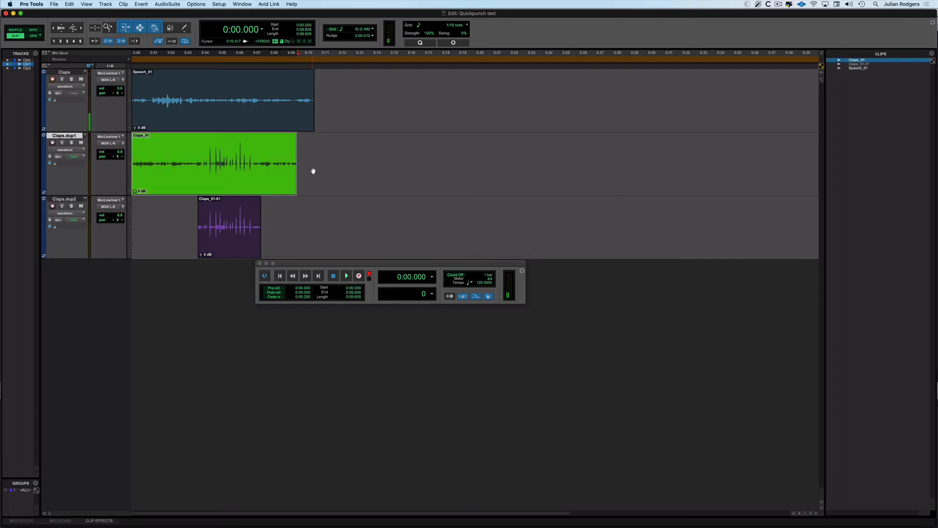
{"action": "mouse_move", "coordinate": [236, 180]}
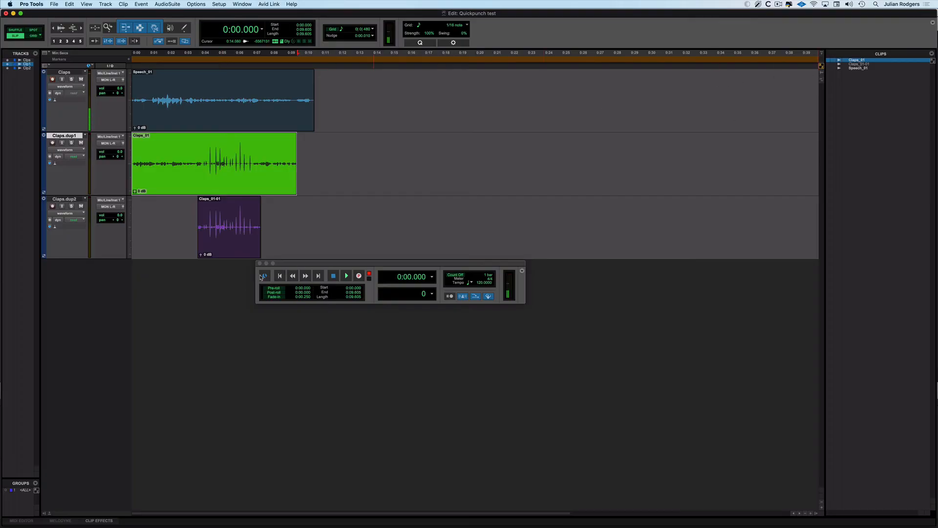
{"action": "left_click", "coordinate": [228, 227]}
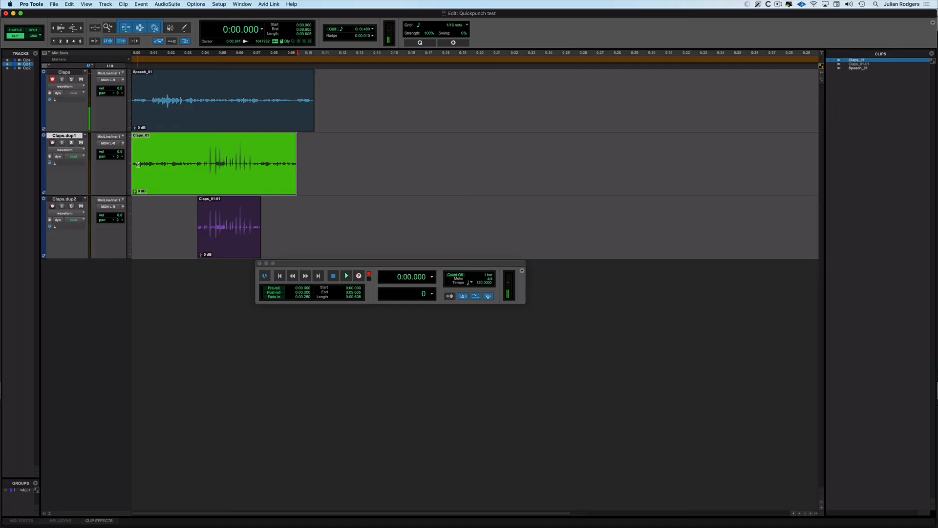
{"action": "mouse_move", "coordinate": [163, 175]}
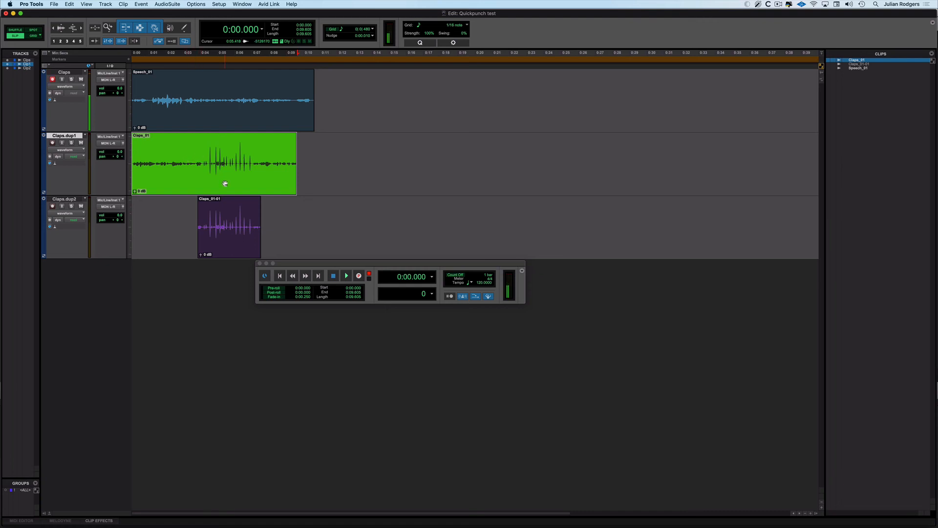
{"action": "mouse_move", "coordinate": [201, 166]}
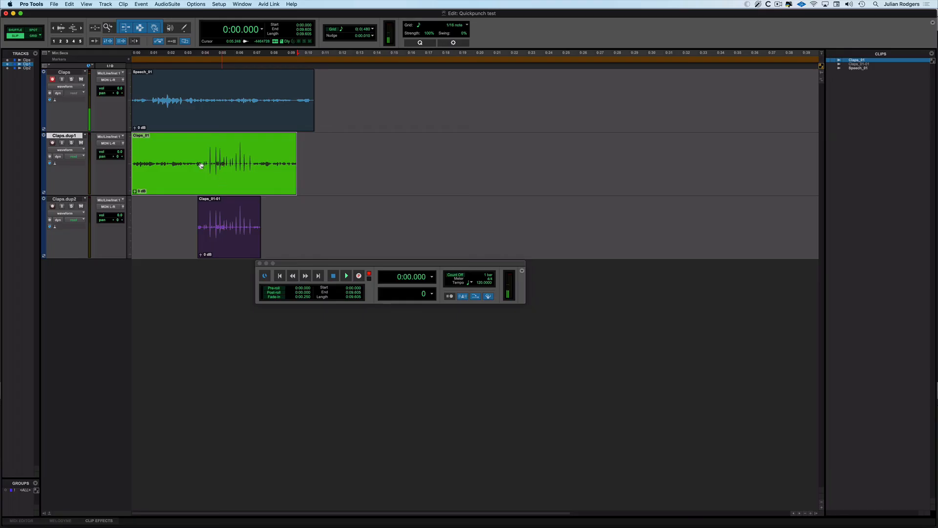